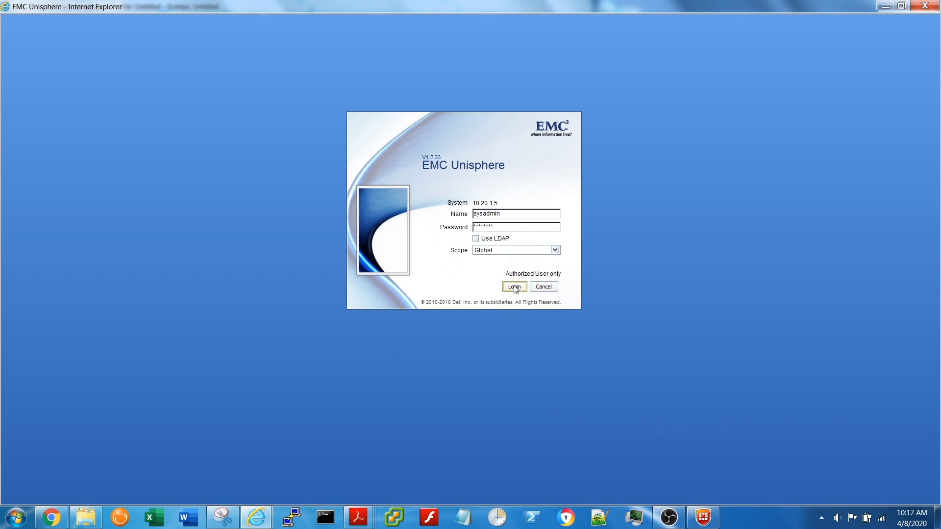
Step: Submit the login credentials to sign in to storage system 10.20.1.5
click(513, 287)
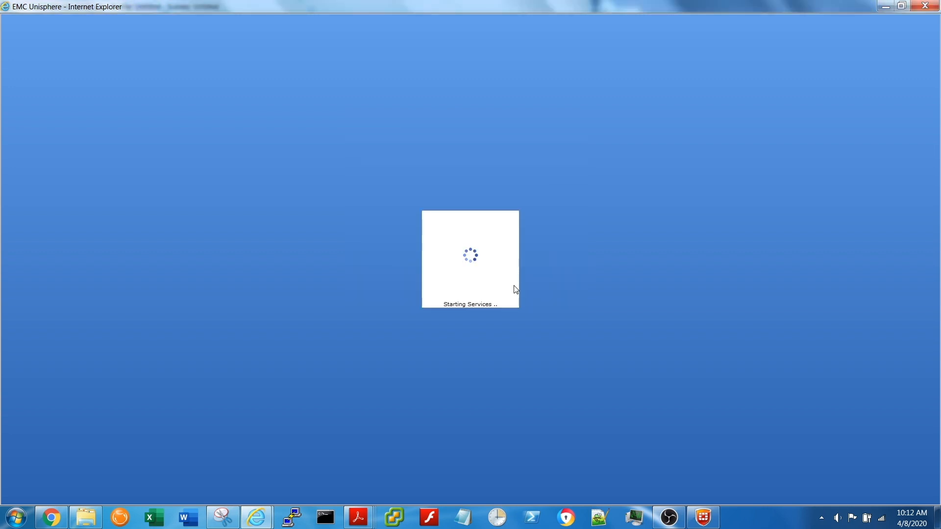
mouse_move(695, 236)
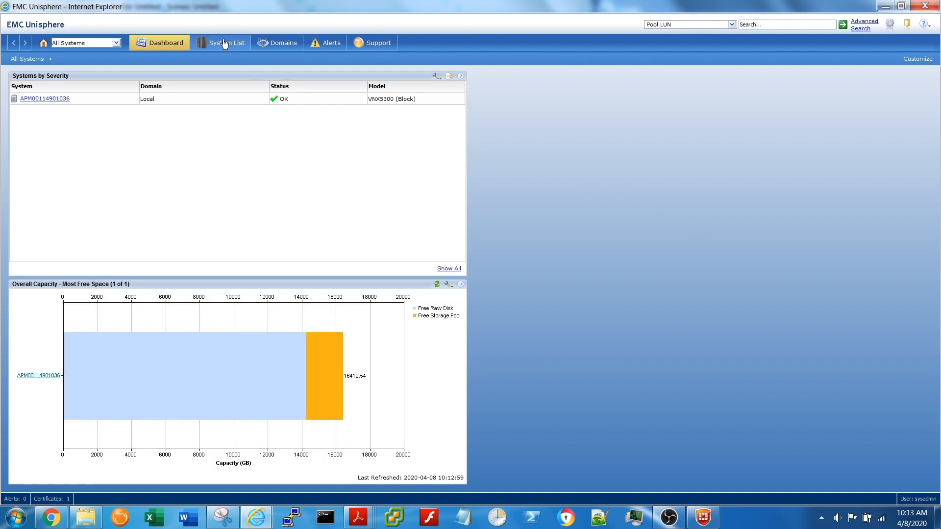
click(227, 43)
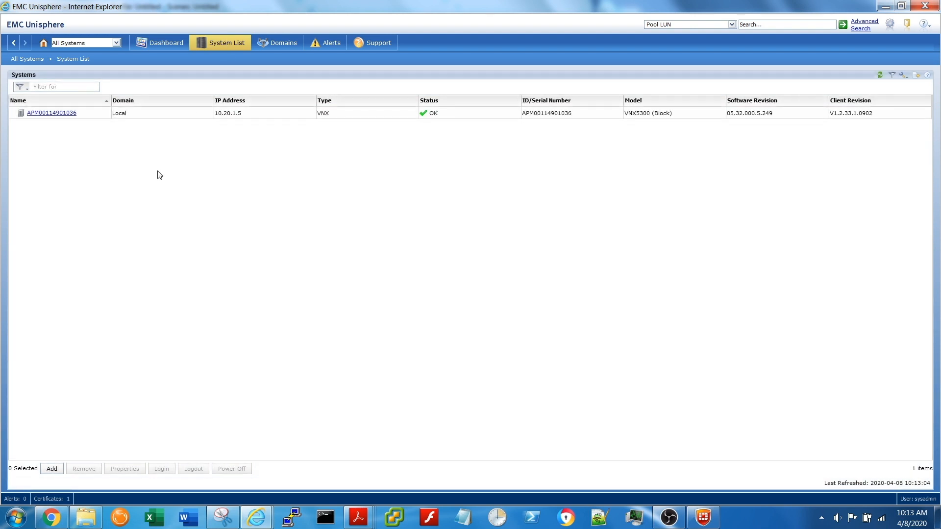
mouse_move(51, 113)
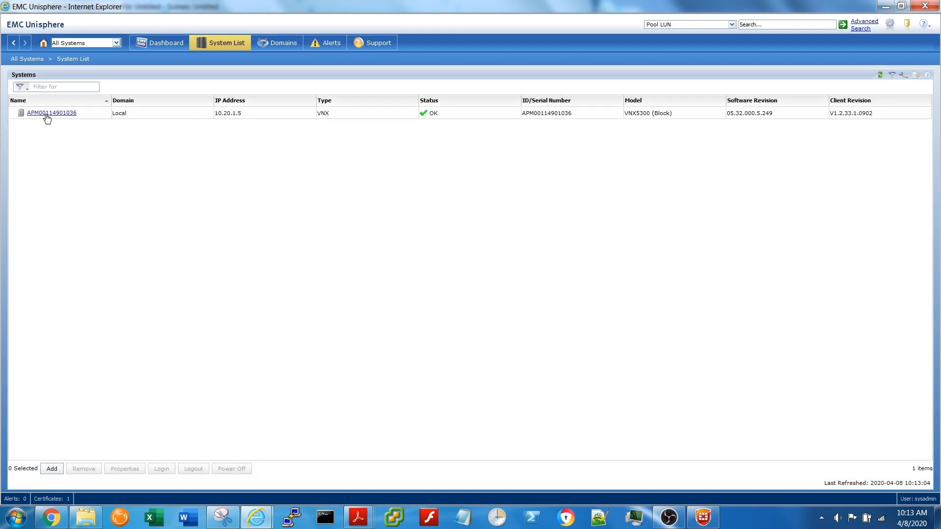
click(51, 113)
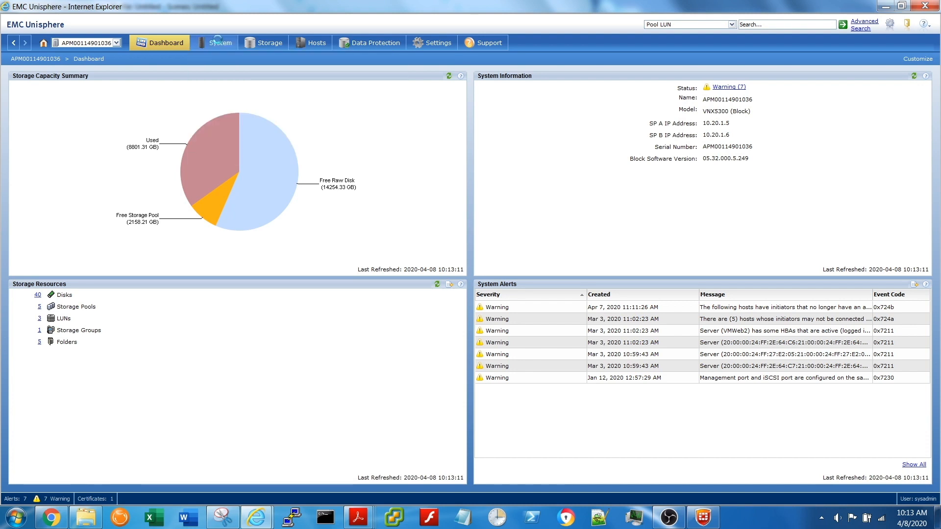
Step: Show the System page with Hardware, Reports and service tasks
click(221, 42)
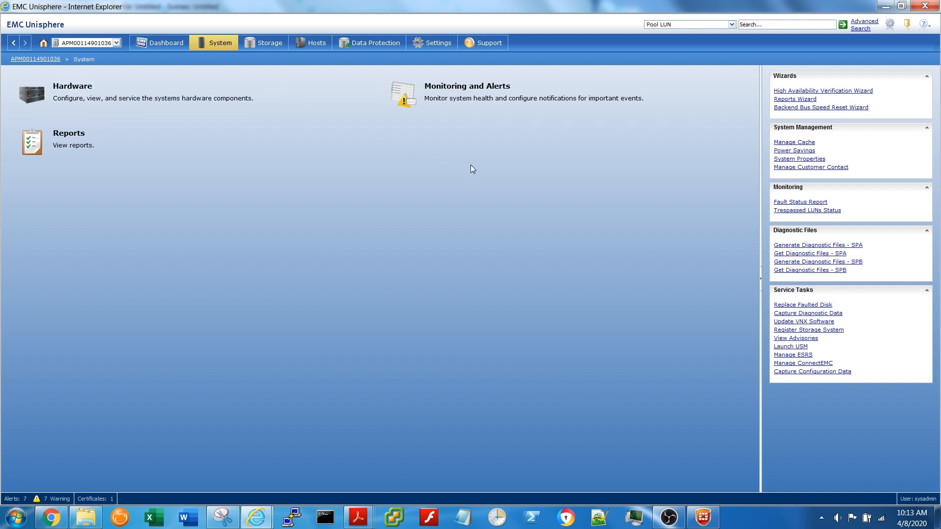
mouse_move(708, 255)
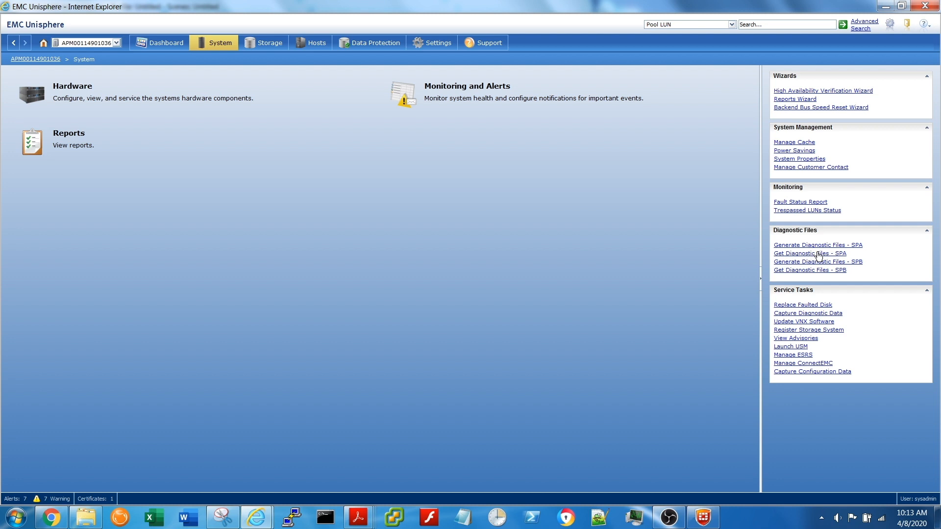
mouse_move(810, 253)
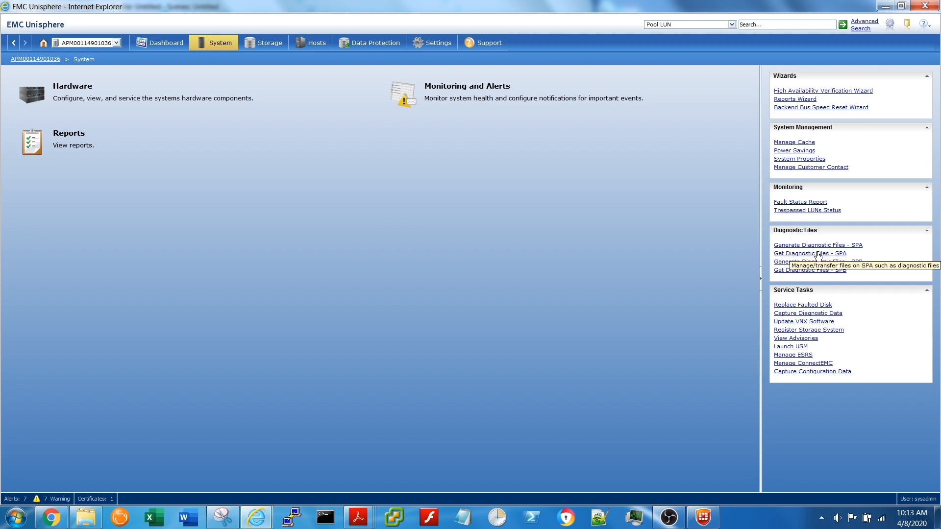
Step: Launch Get Diagnostic Files - SPA and maximize the File Transfer Manager window
click(809, 253)
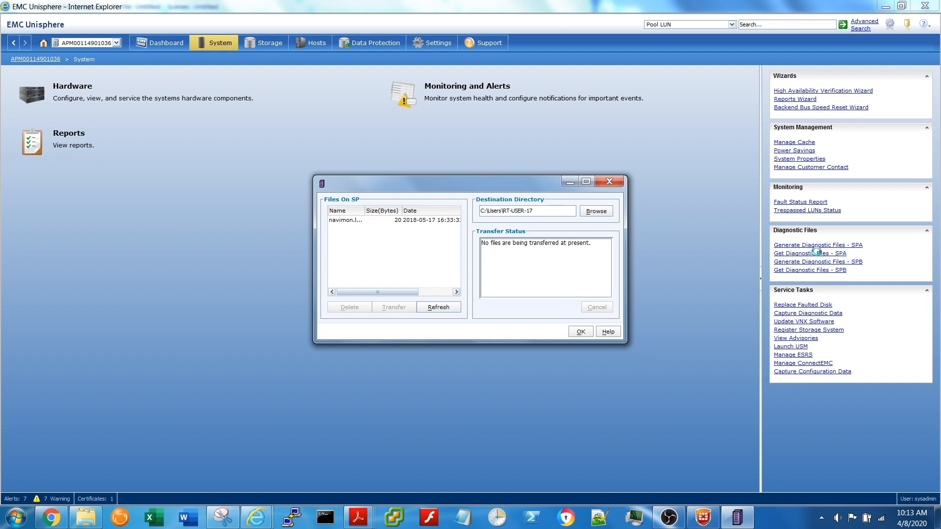
click(438, 307)
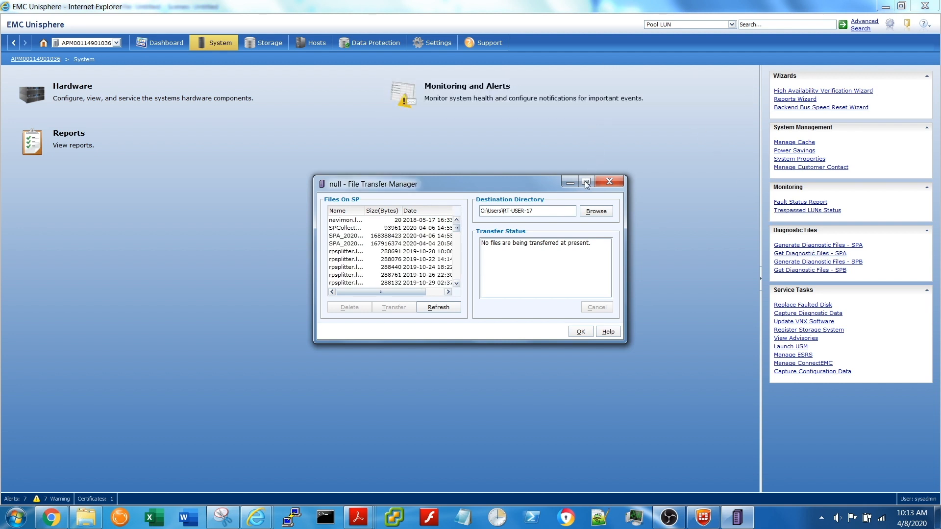
click(585, 182)
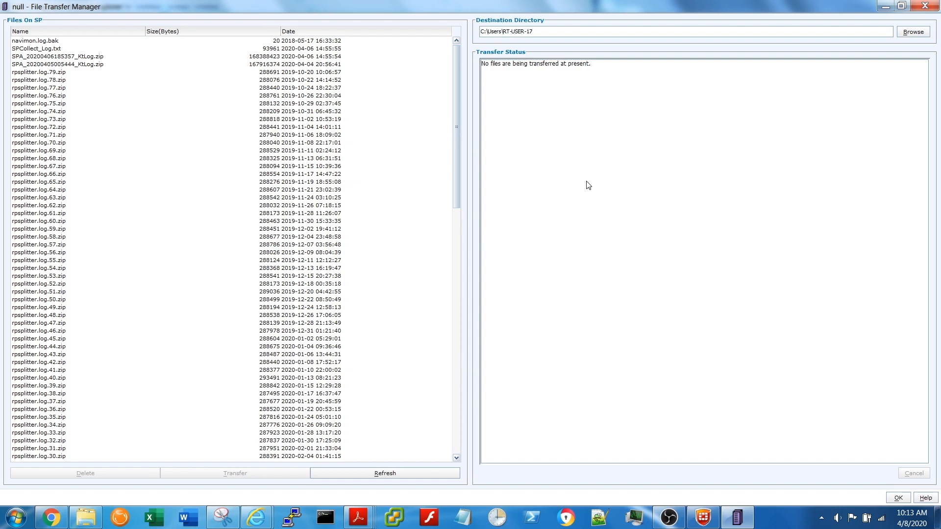
mouse_move(922, 56)
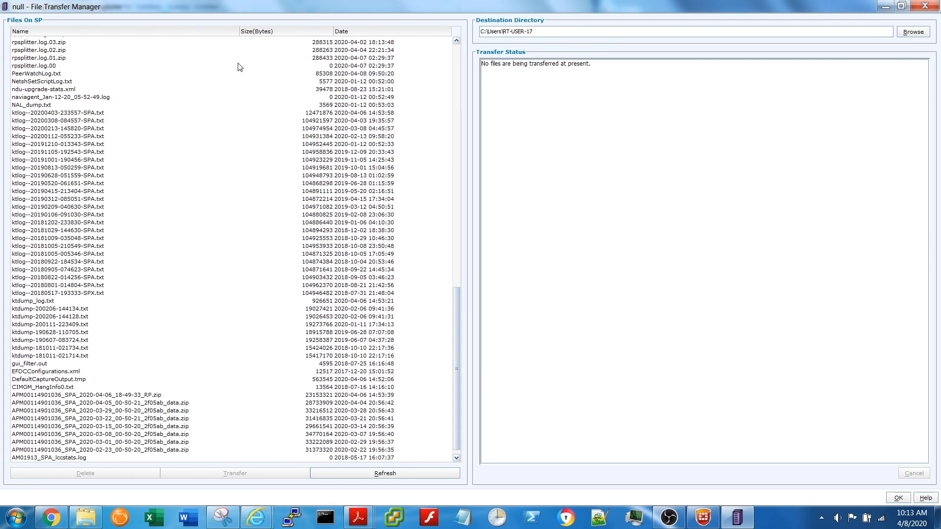
mouse_move(151, 404)
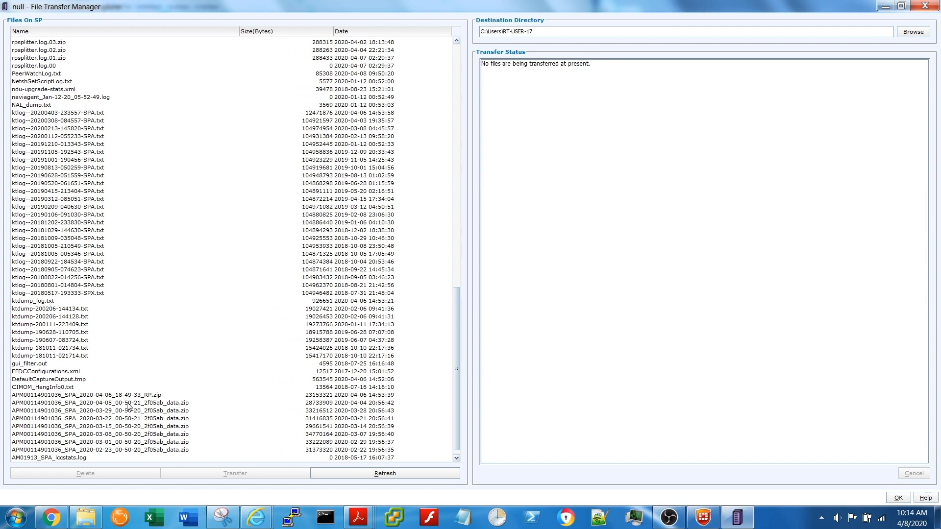
click(98, 403)
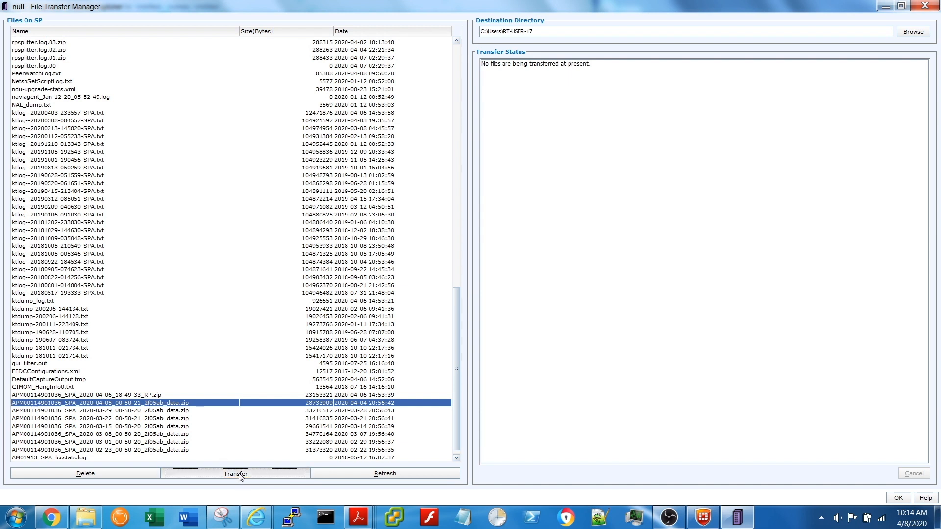
click(234, 473)
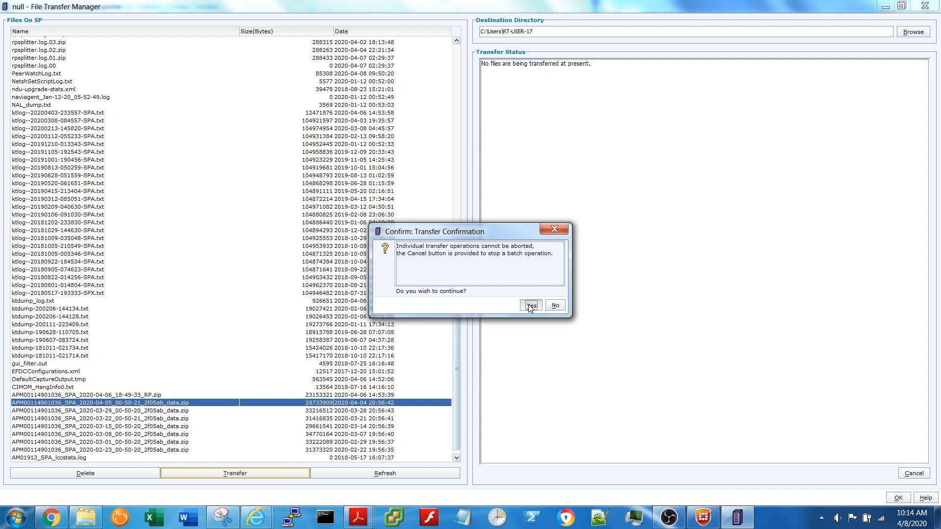
click(531, 305)
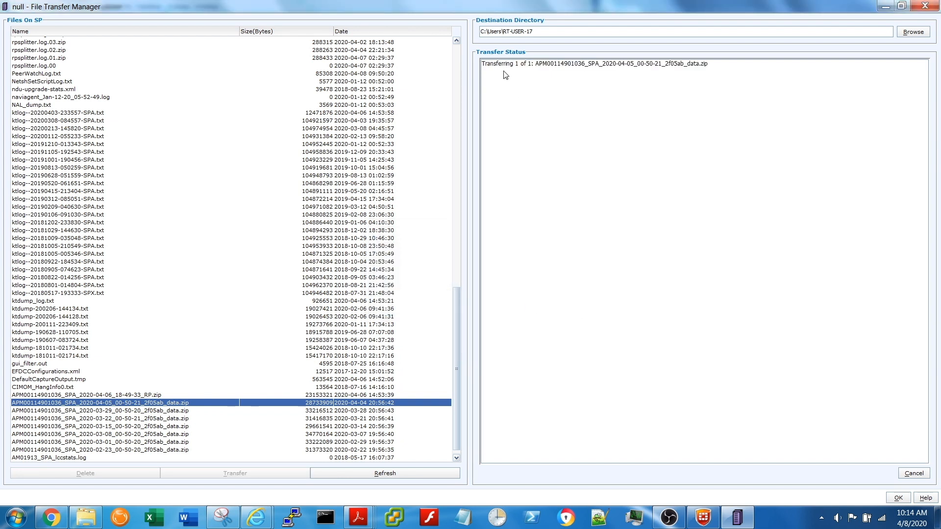
mouse_move(722, 78)
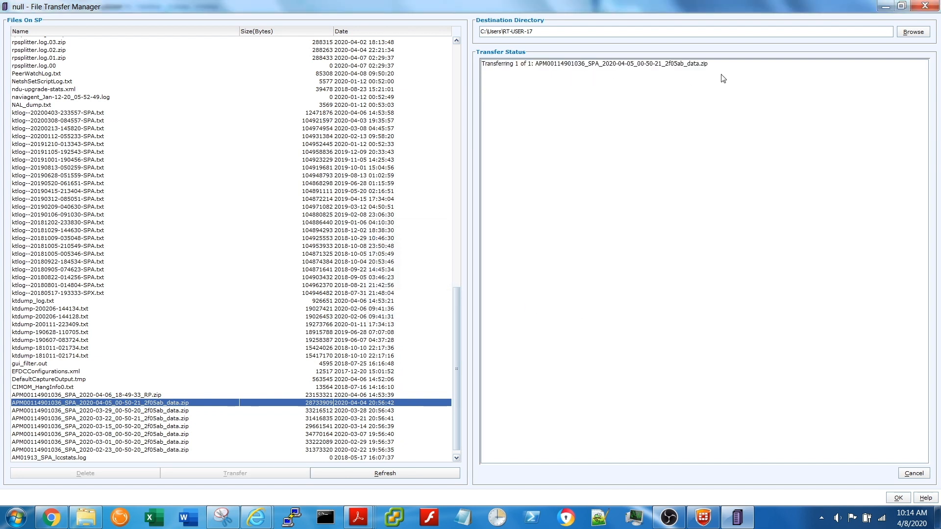
mouse_move(729, 74)
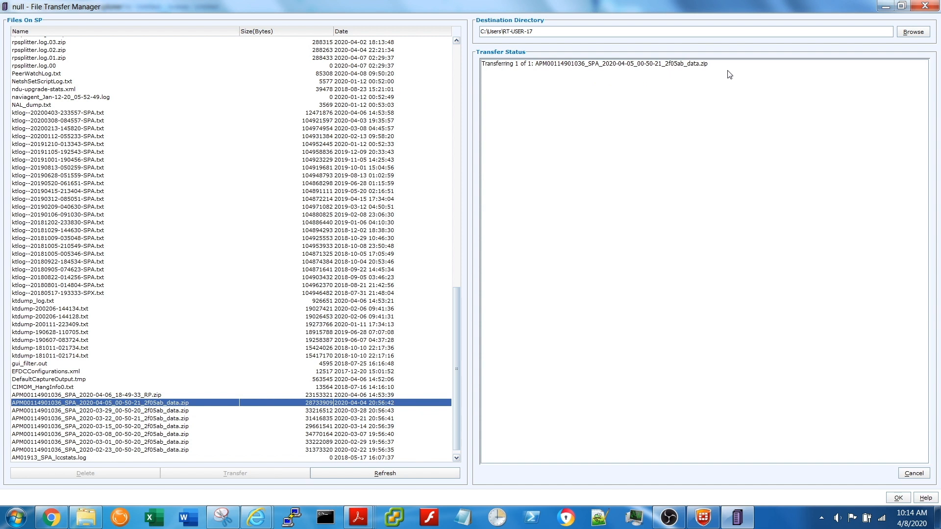